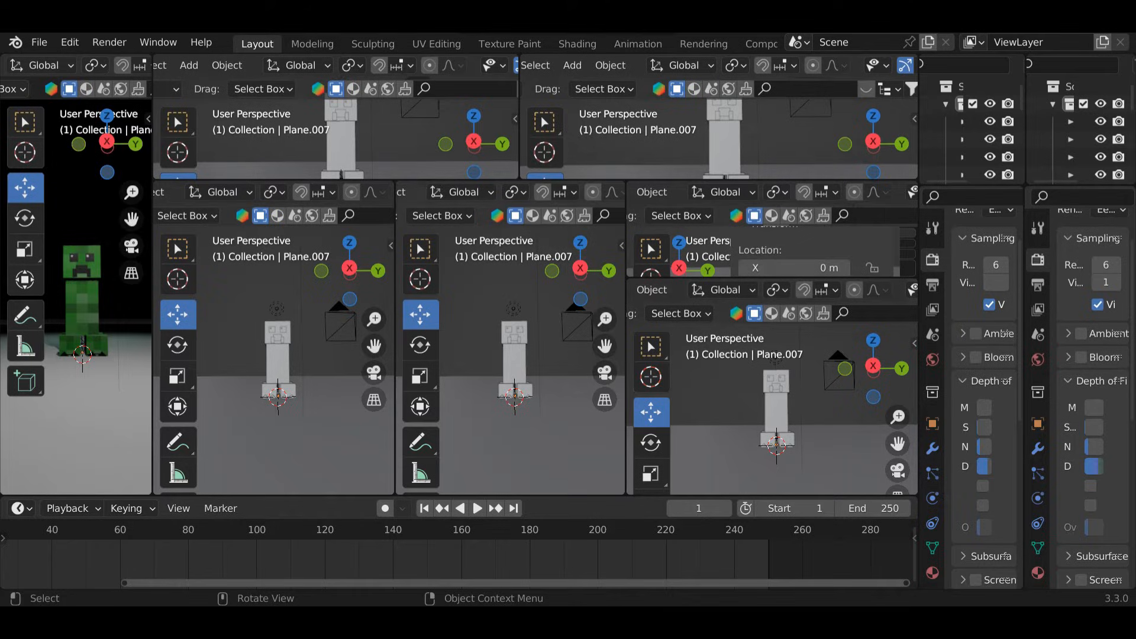
Show the File menu's New template choices.
{"action": "left_click", "coordinate": [39, 43]}
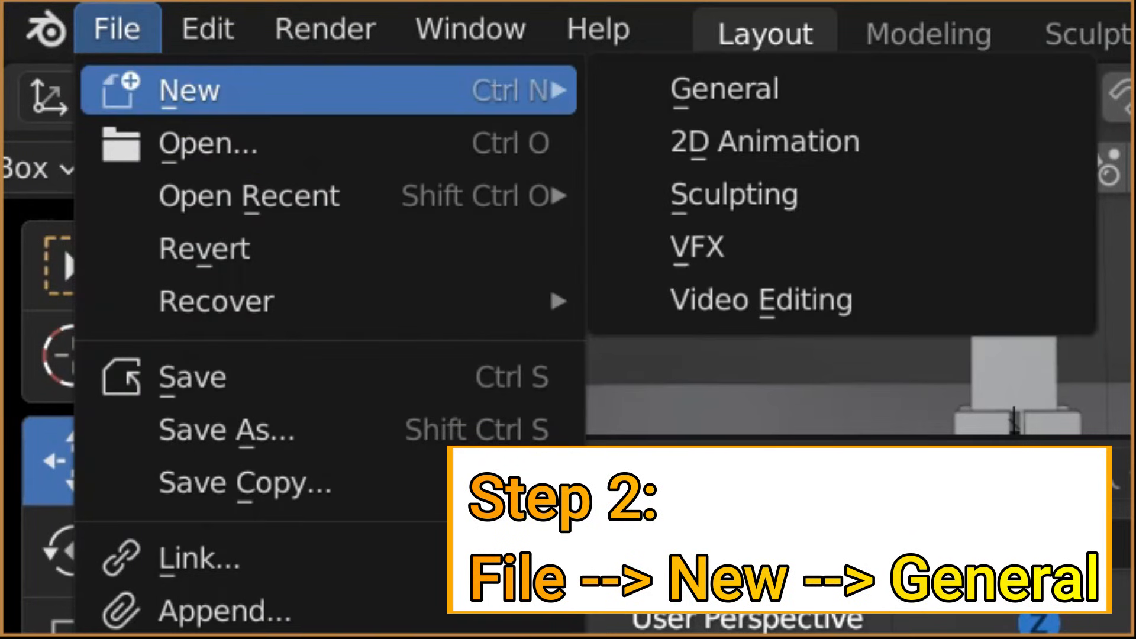
Start a new General scene with the default cube, camera and light.
{"action": "left_click", "coordinate": [724, 89]}
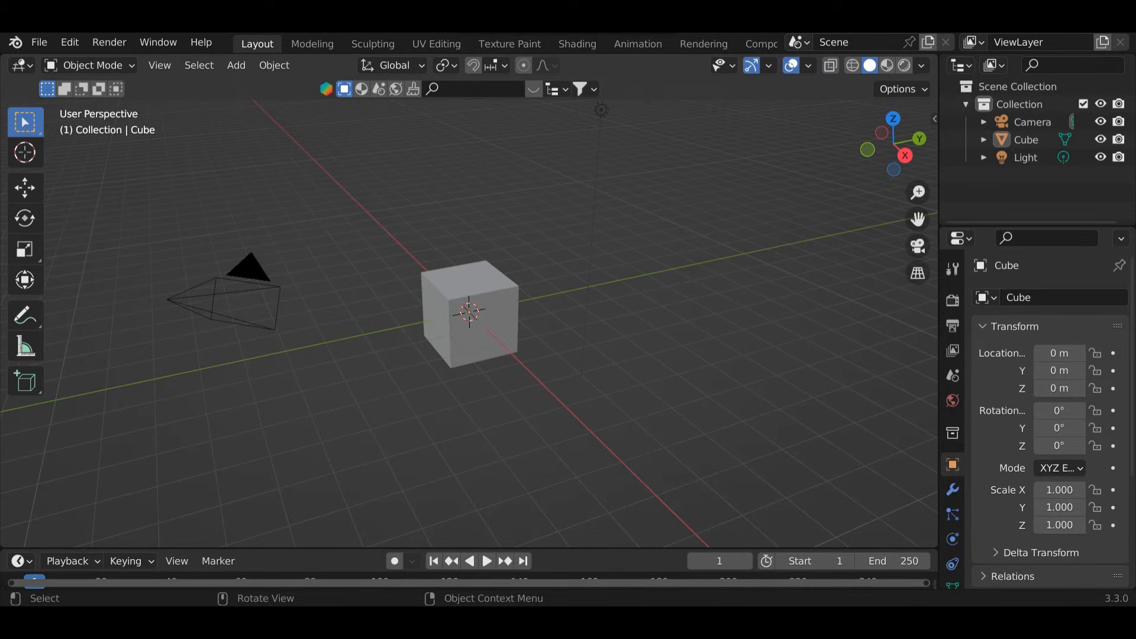
Begin opening an existing file, bringing up the save prompt for the untitled scene.
{"action": "left_click", "coordinate": [39, 43]}
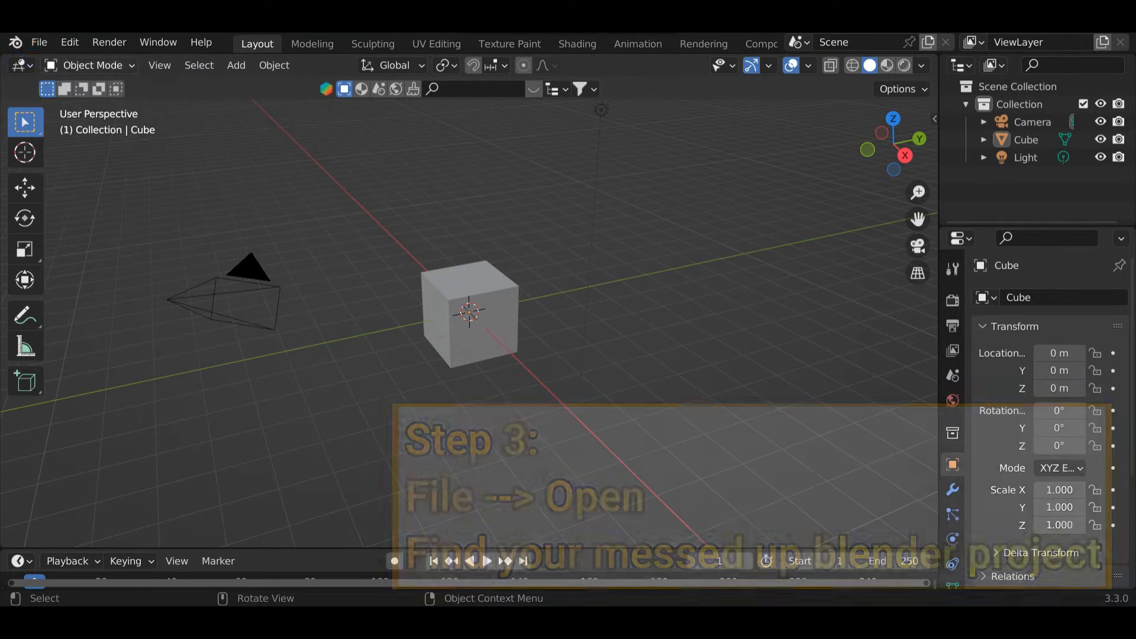
{"action": "left_click", "coordinate": [38, 42]}
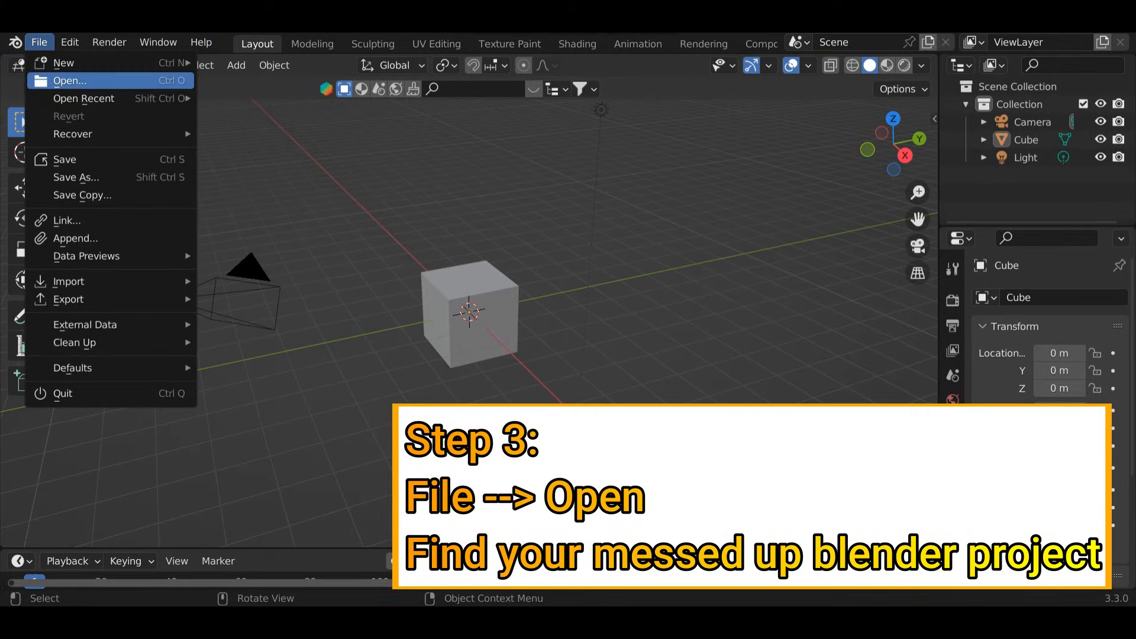
{"action": "left_click", "coordinate": [70, 81]}
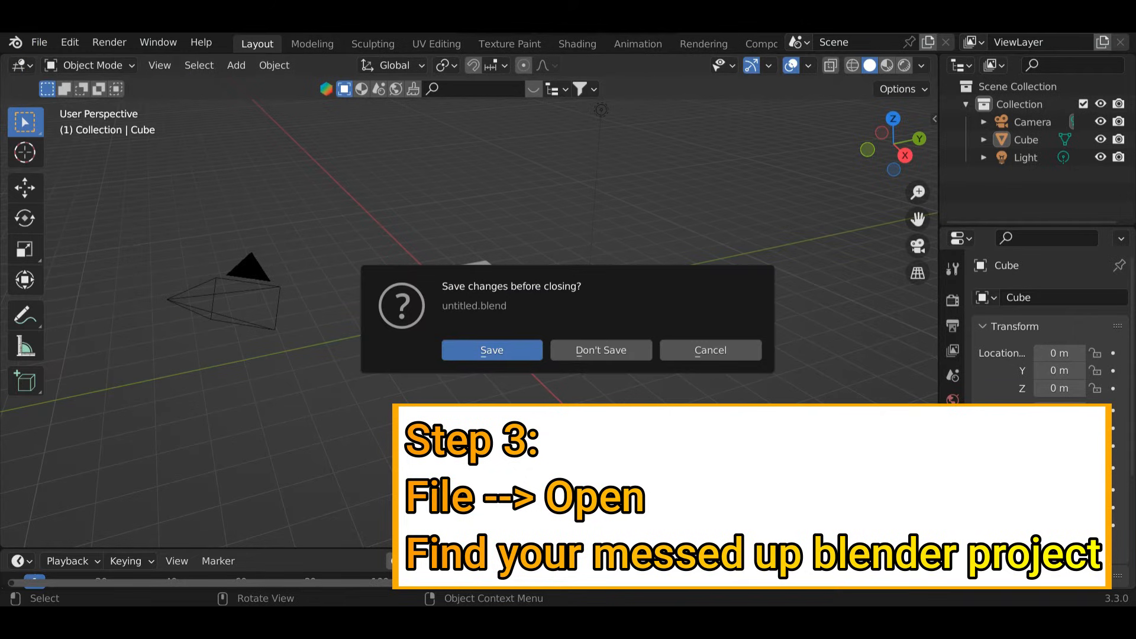
Discard the untitled scene and choose creeper.blend in D:\Blender Projects without loading it.
{"action": "left_click", "coordinate": [600, 350]}
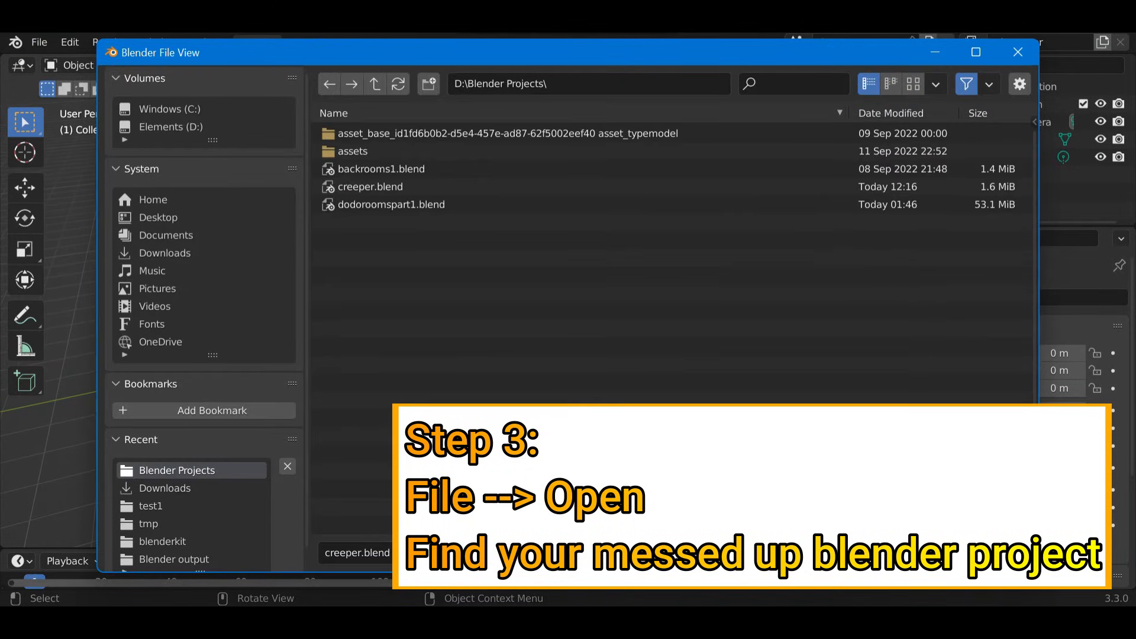
{"action": "left_click", "coordinate": [370, 186]}
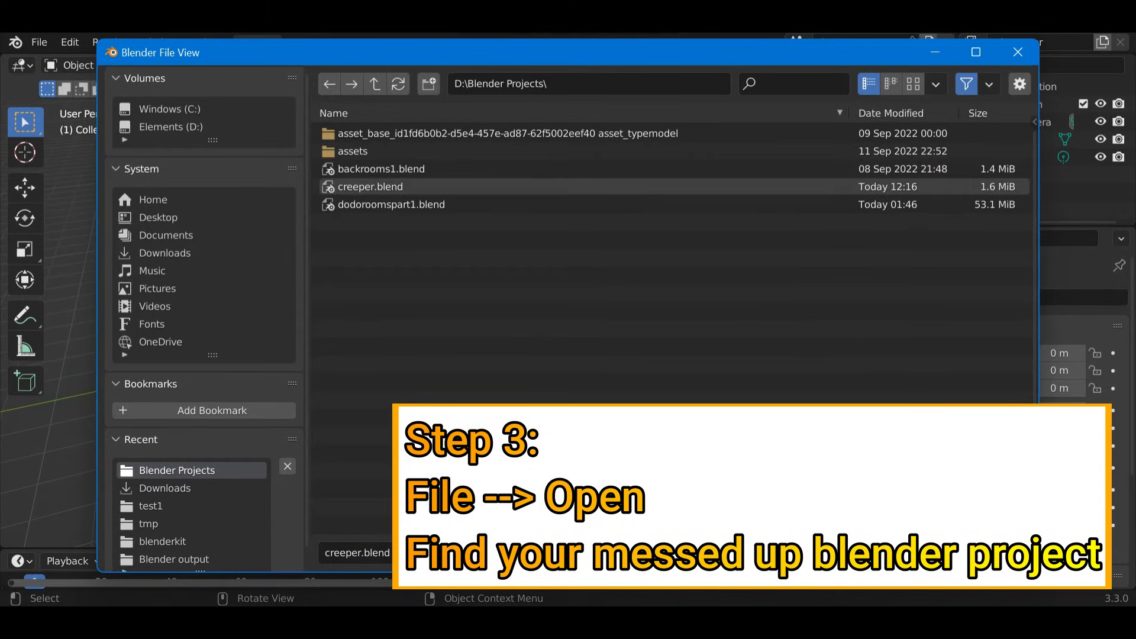
{"action": "left_click", "coordinate": [370, 186]}
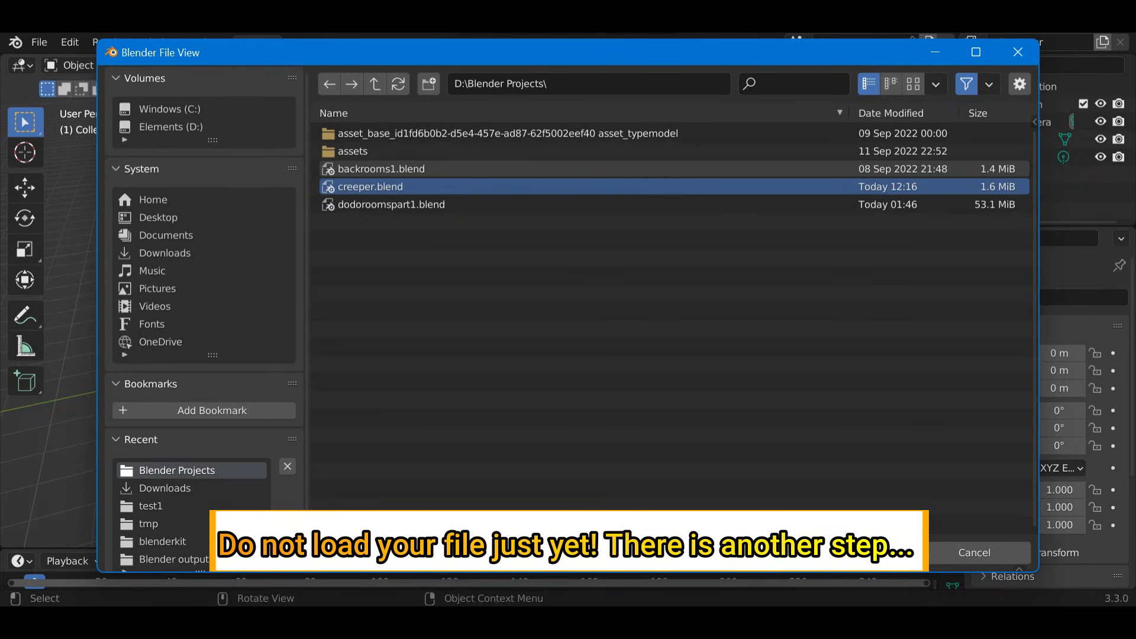
Show the file browser's open options and switch off Load UI for creeper.blend.
{"action": "left_click", "coordinate": [1019, 84]}
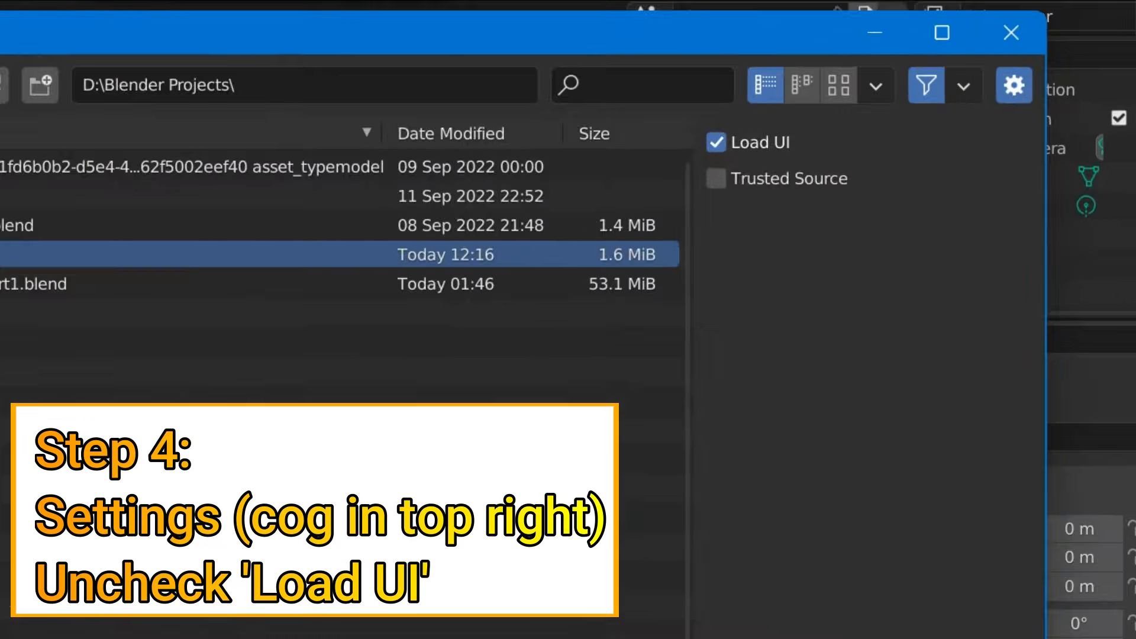
{"action": "mouse_move", "coordinate": [747, 145]}
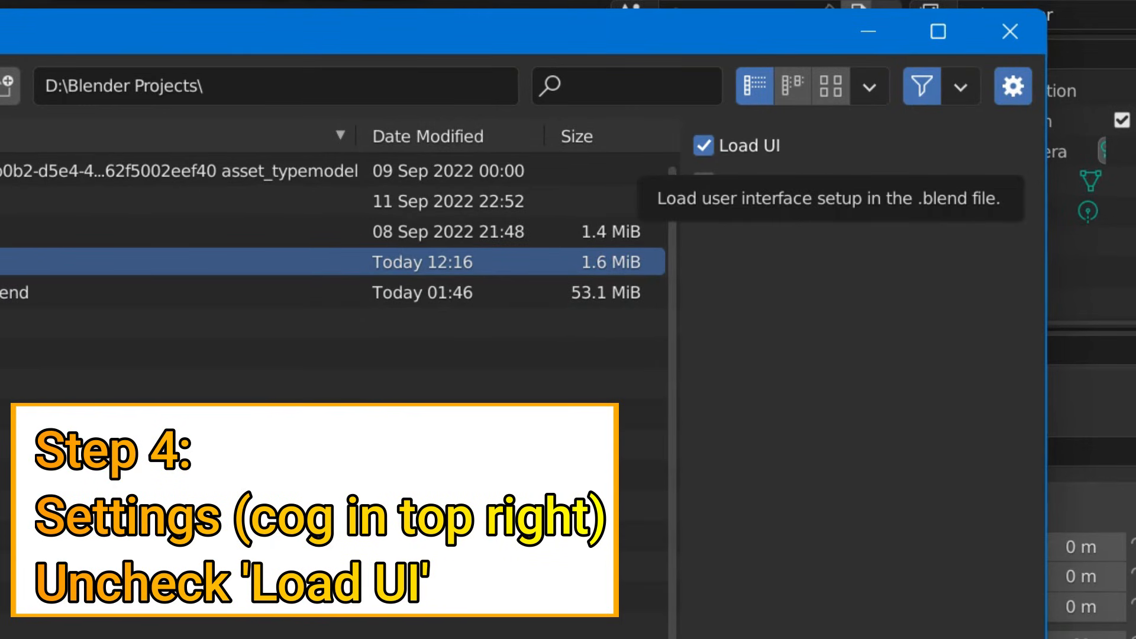
{"action": "left_click", "coordinate": [702, 145]}
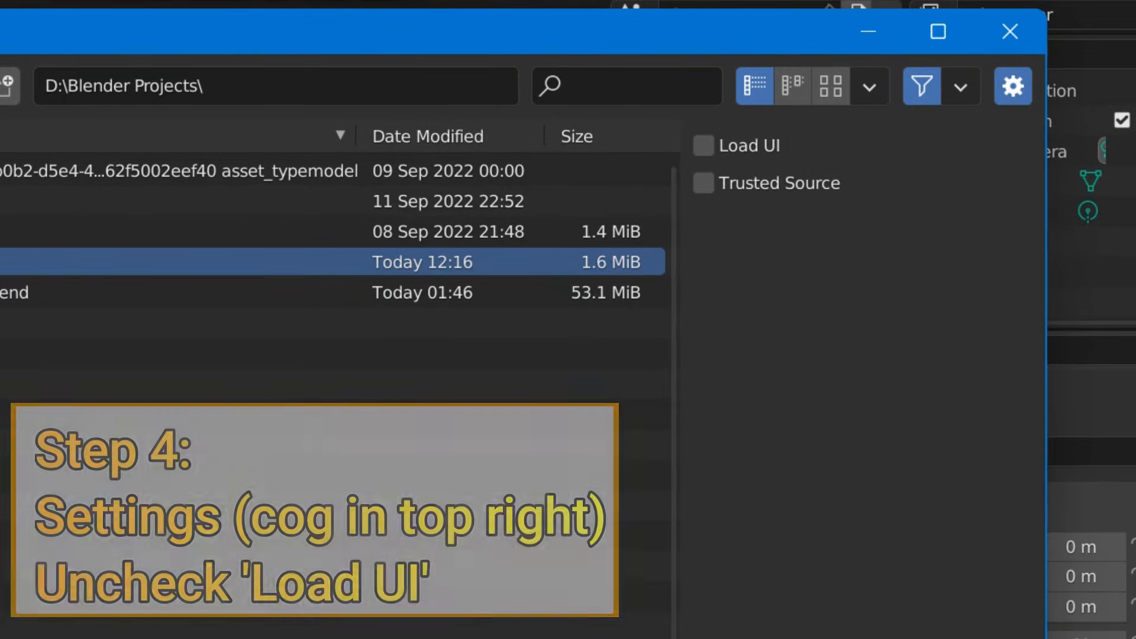